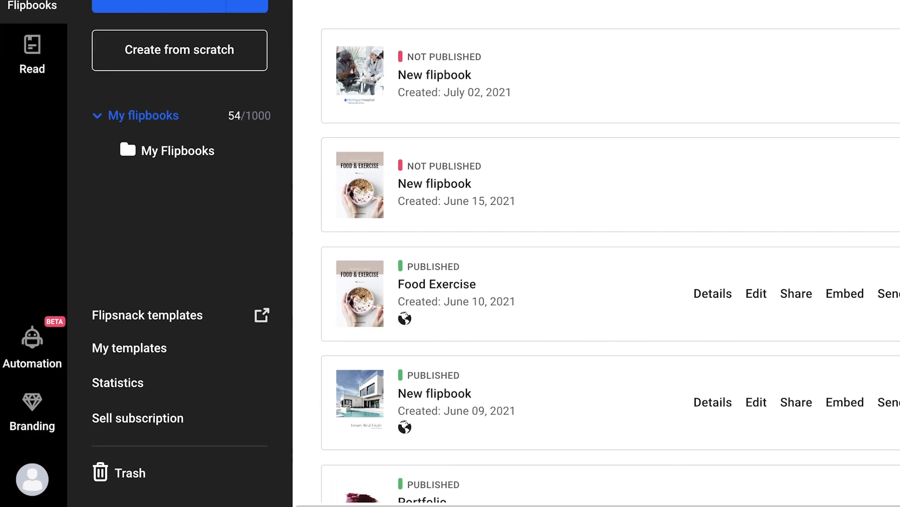
Step: Scroll down the flipbooks page toward the profile area's Settings entry
scroll("down", 3)
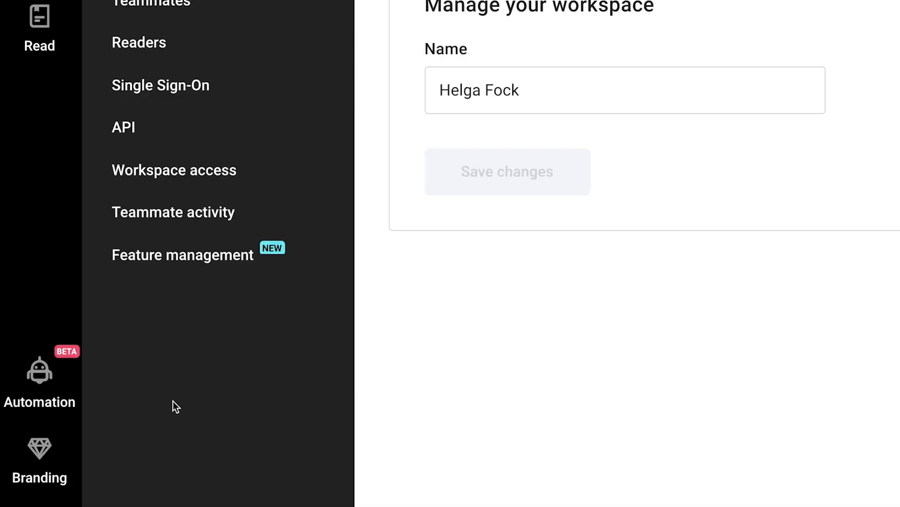
mouse_move(123, 290)
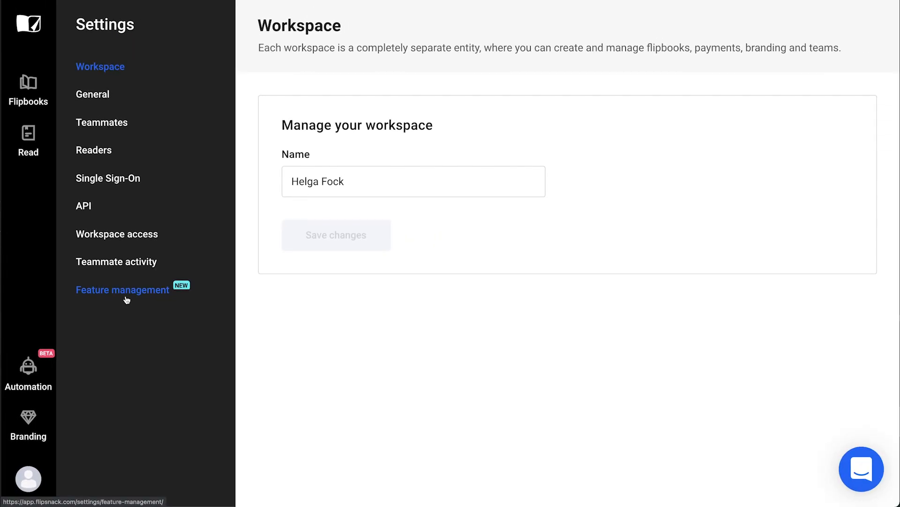
Step: Open Feature management and scroll through its Workspace, Design Studio, Branding and Player toggles
left_click(122, 289)
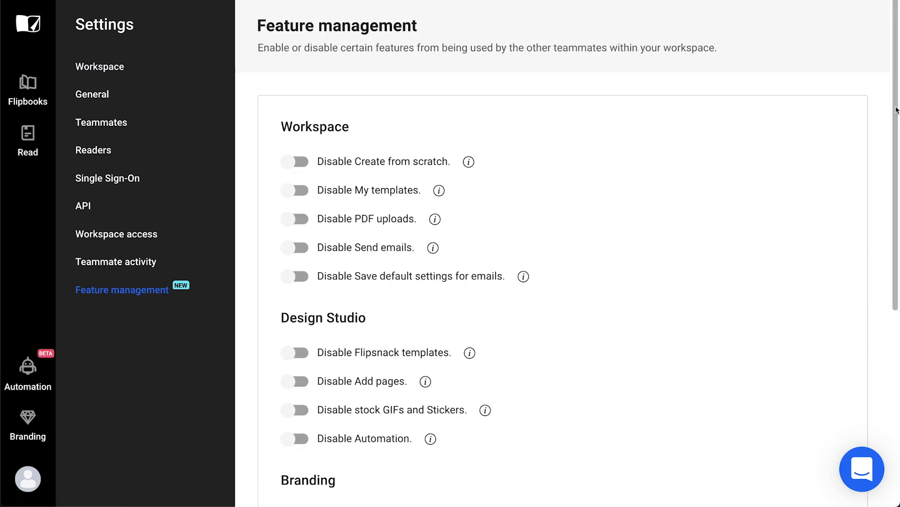
scroll("down", 3)
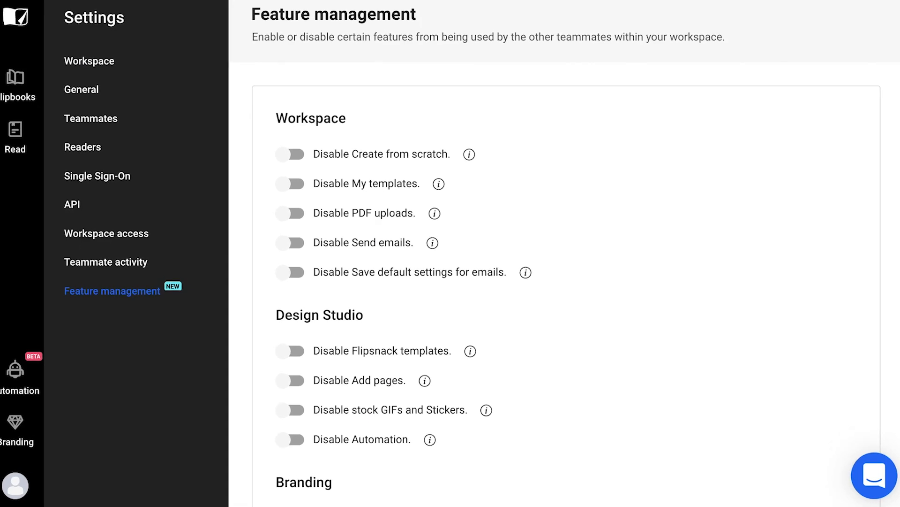
scroll("down", 3)
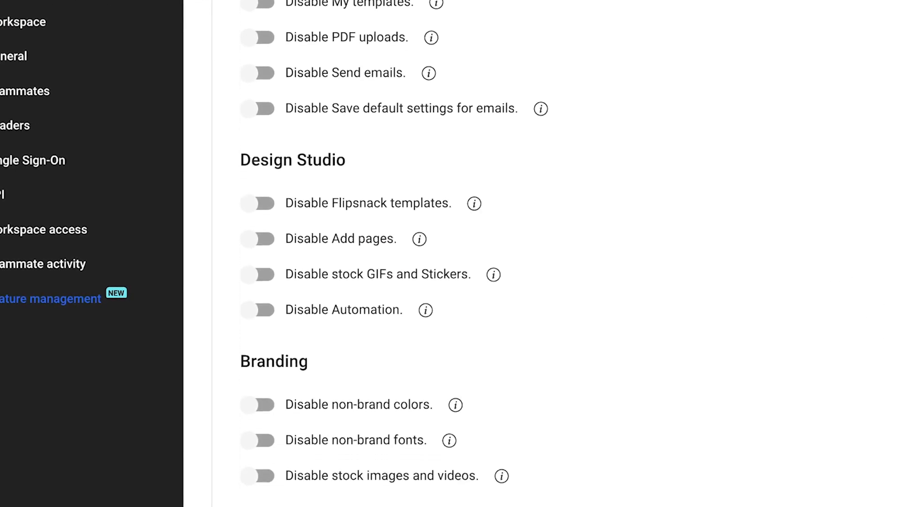
scroll("down", 3)
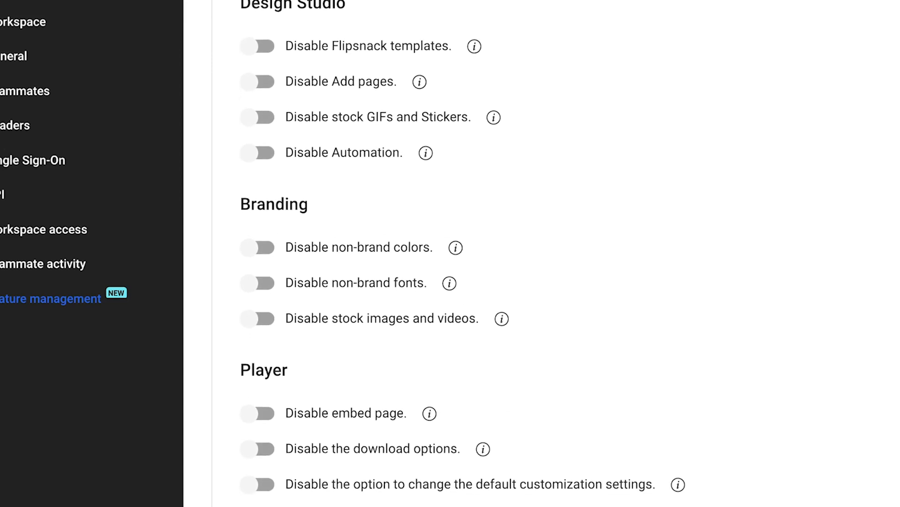
scroll("up", 3)
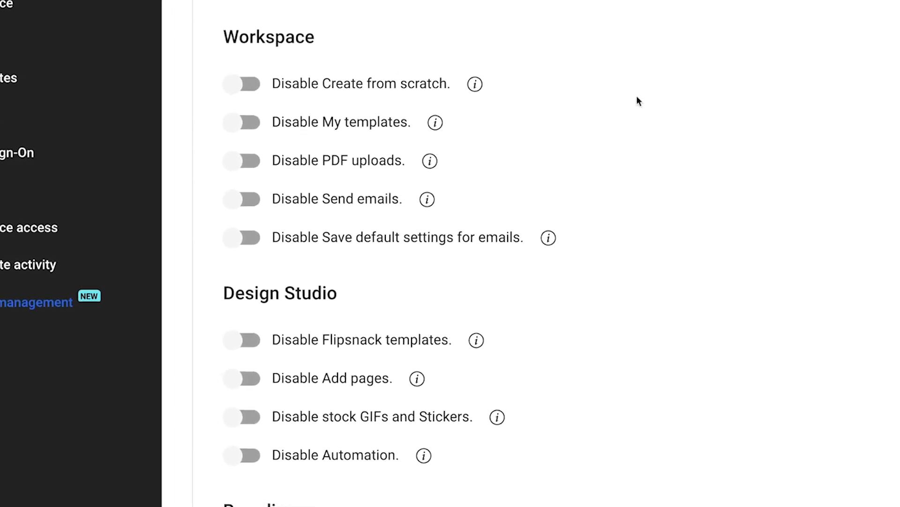
mouse_move(475, 77)
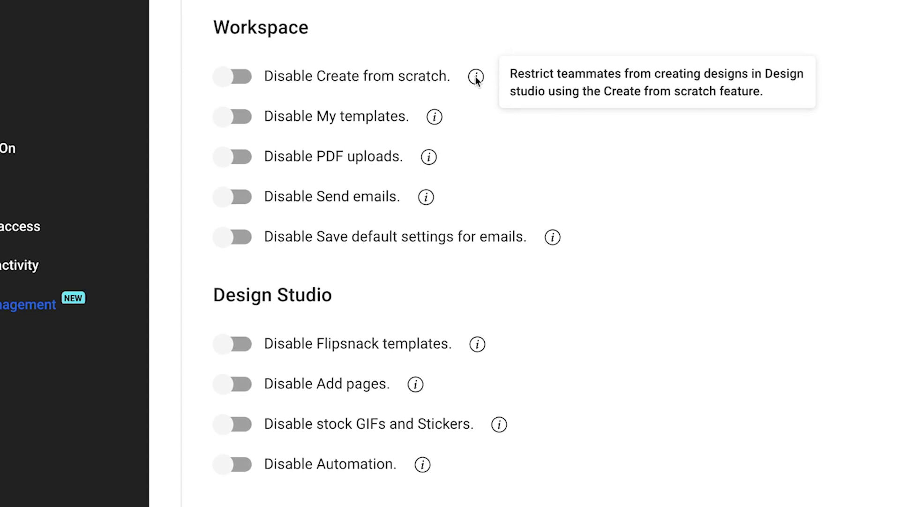
mouse_move(428, 156)
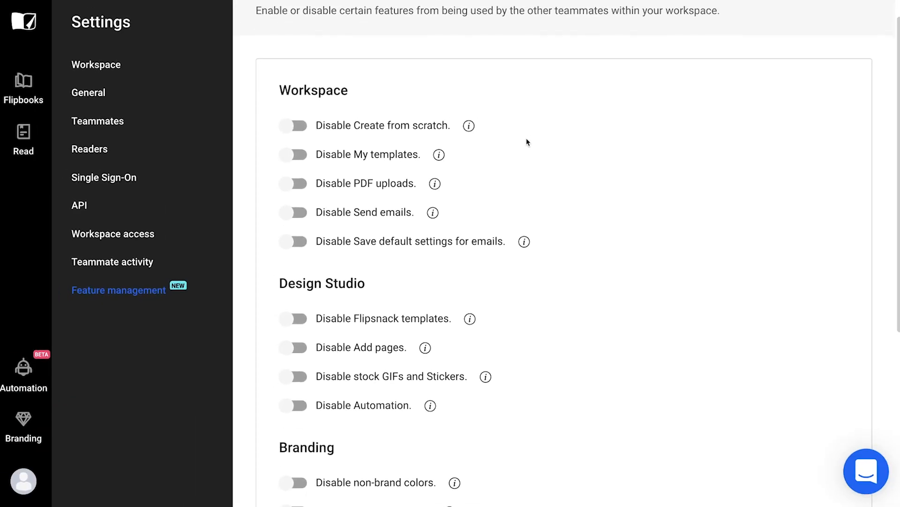
scroll("up", 3)
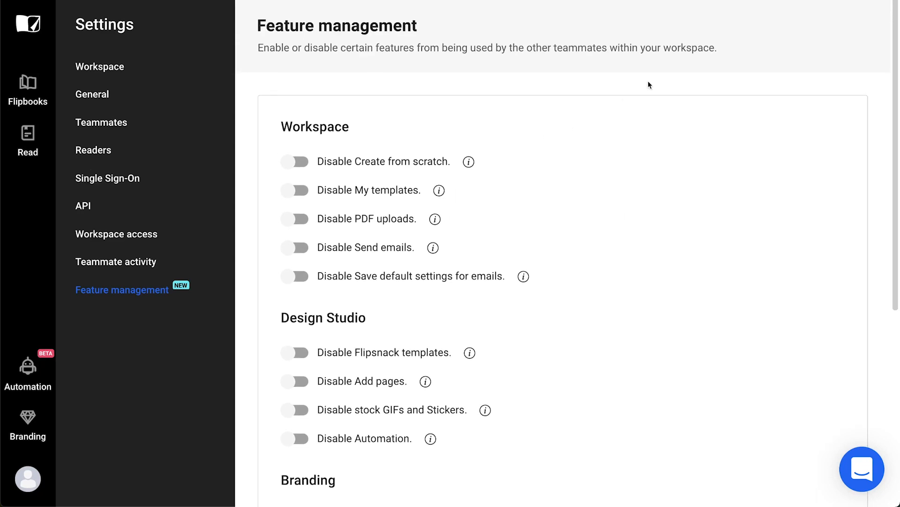
mouse_move(708, 33)
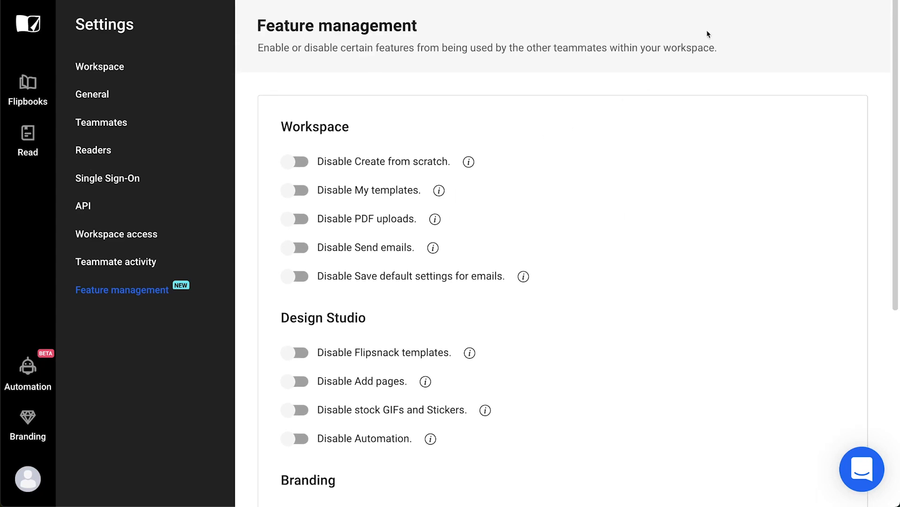
mouse_move(515, 94)
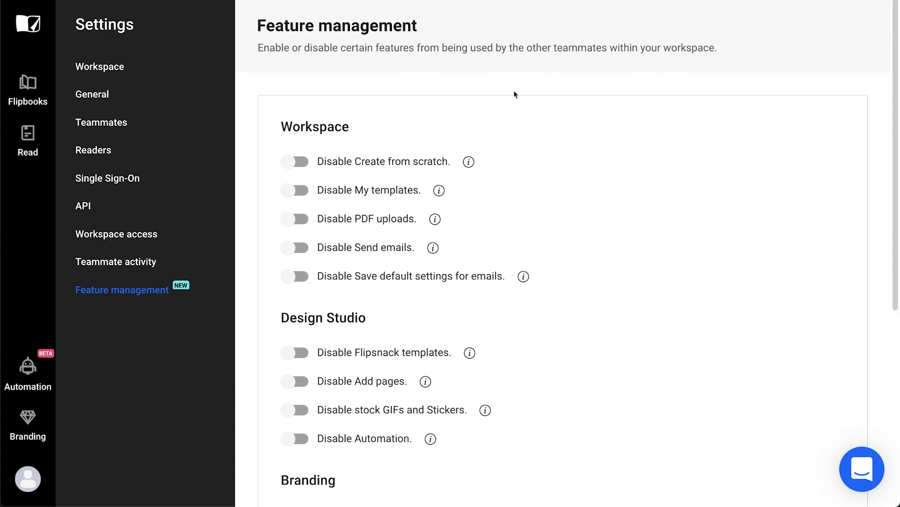
left_click(295, 161)
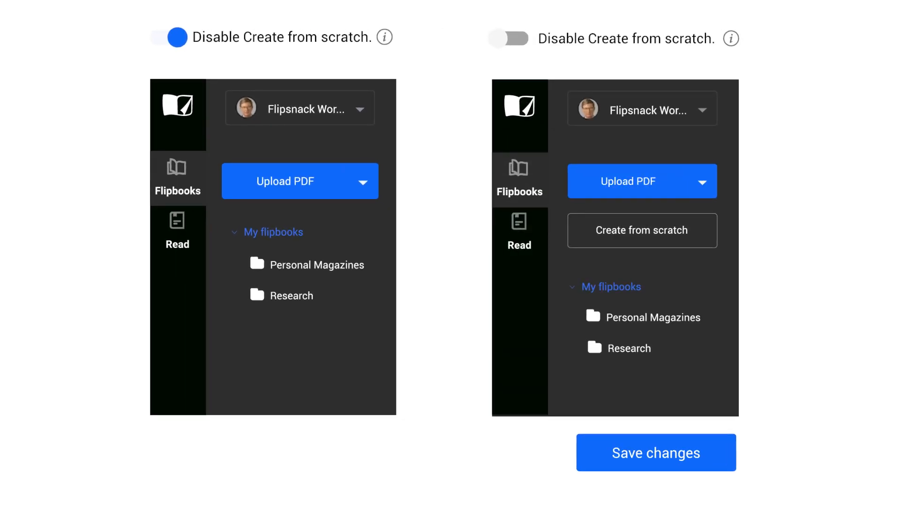
left_click(656, 452)
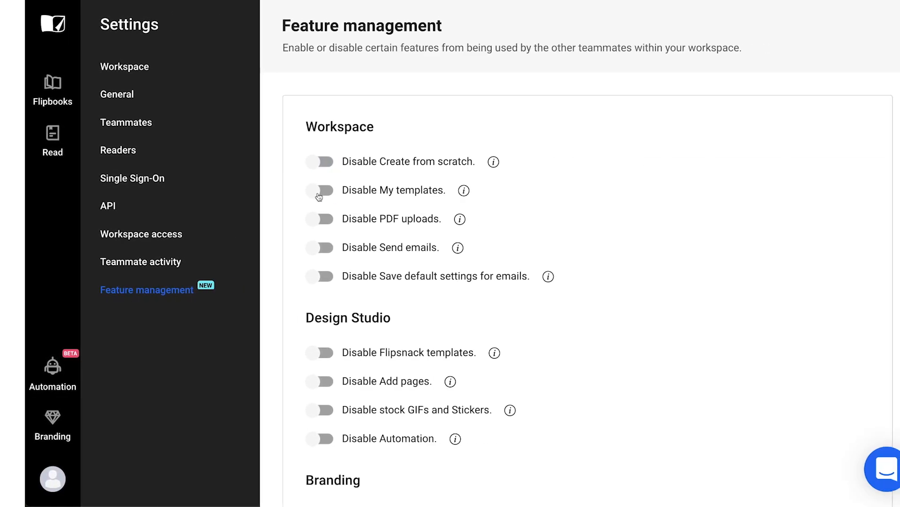
Step: Preview the Disable My templates effect, then switch on Disable Send emails
left_click(320, 190)
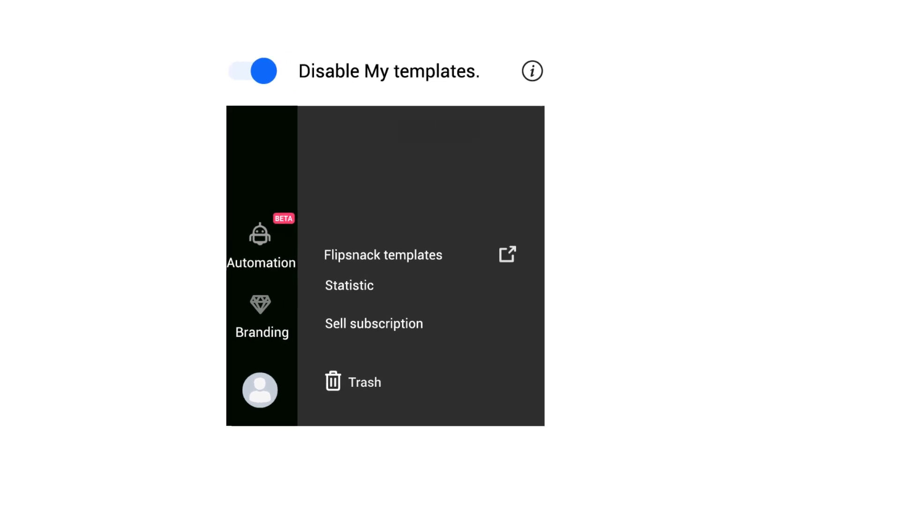
left_click(251, 71)
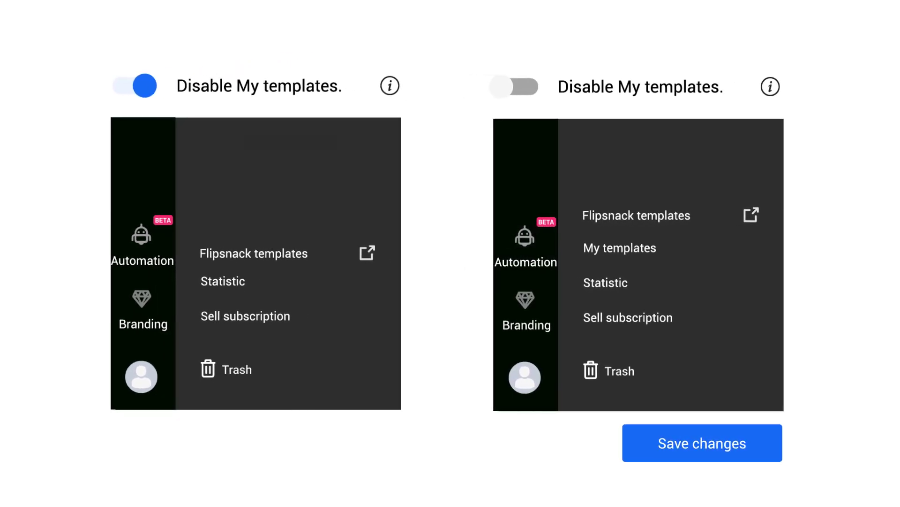
left_click(701, 442)
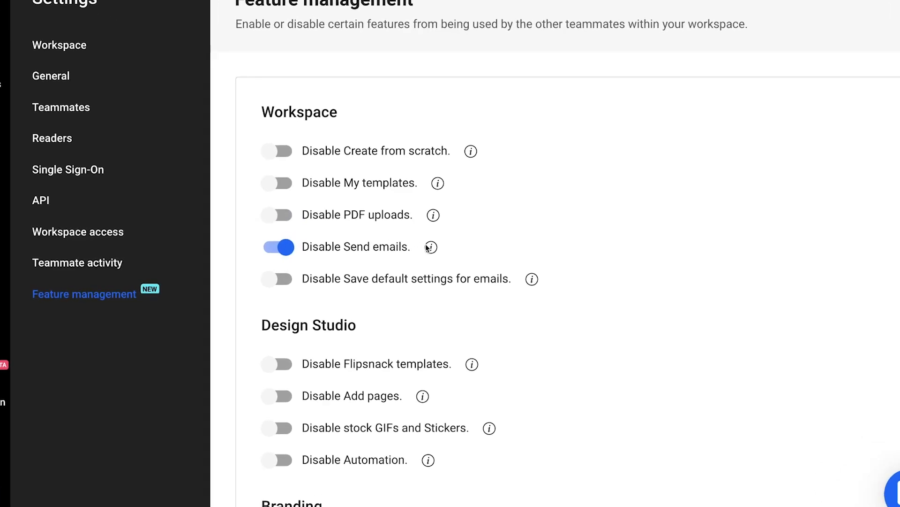
mouse_move(430, 247)
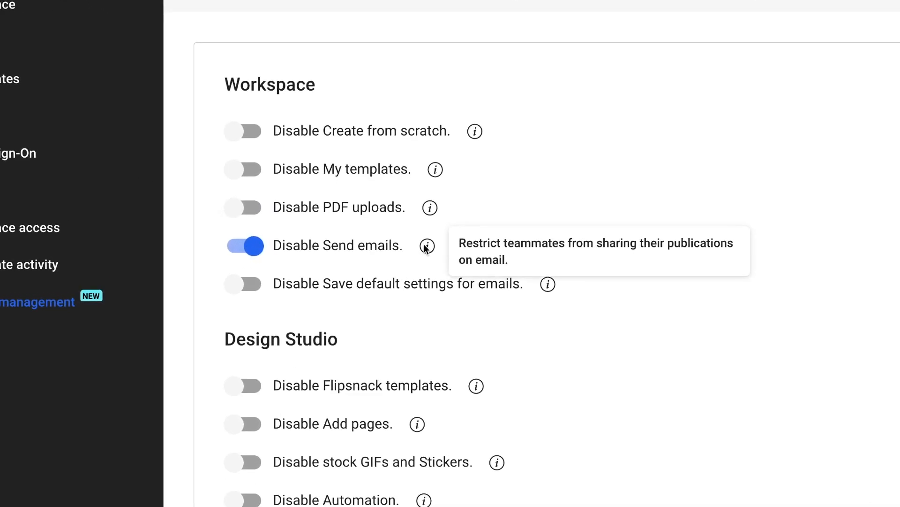
mouse_move(805, 179)
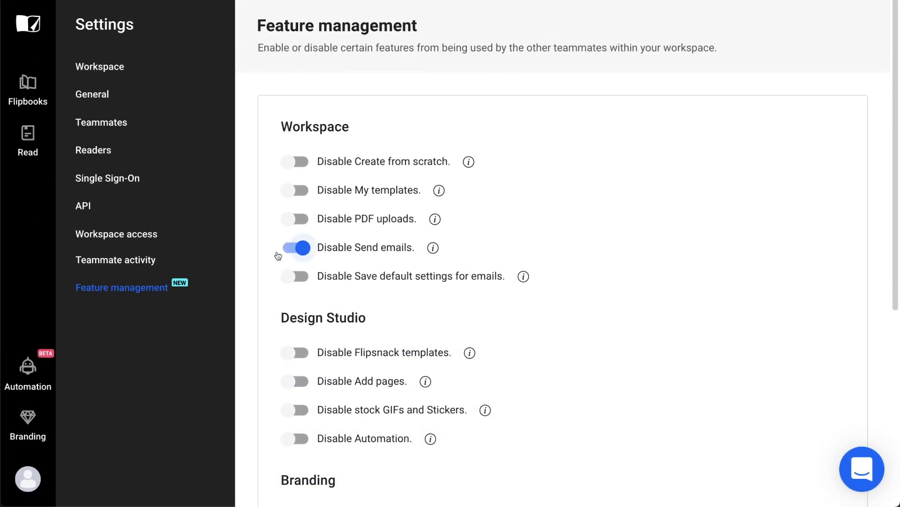
Step: Switch off Disable Send emails and switch on Disable Save default settings for emails
left_click(295, 247)
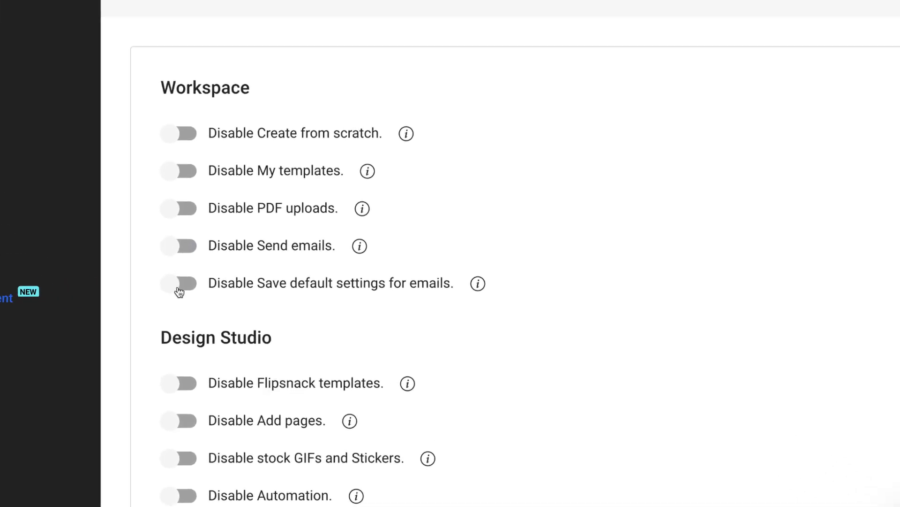
left_click(178, 283)
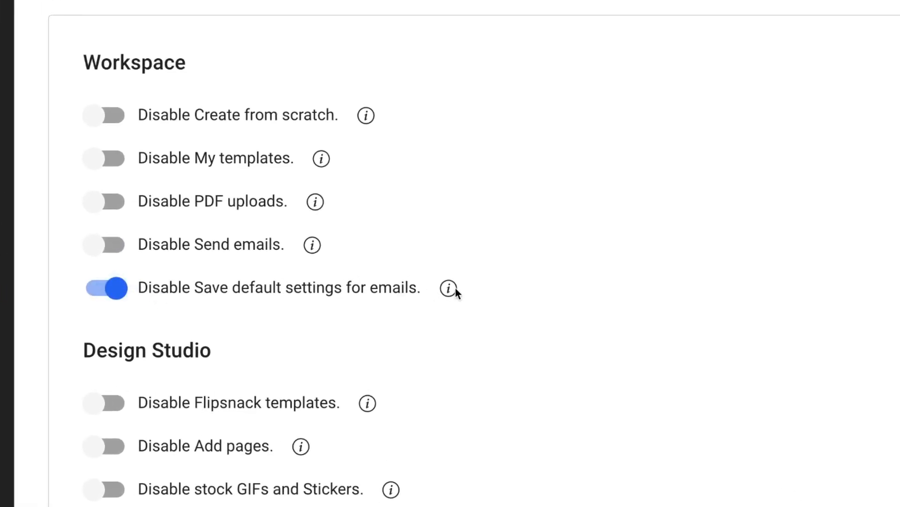
mouse_move(448, 287)
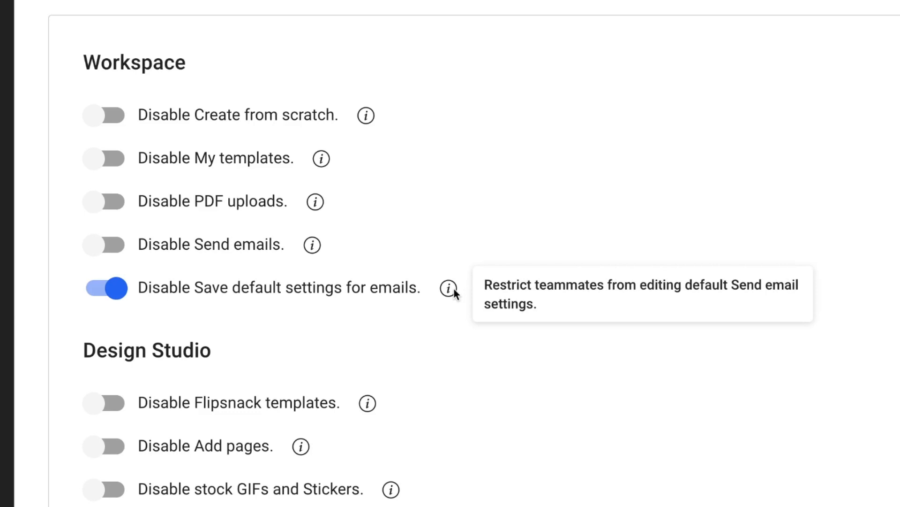
scroll("down", 3)
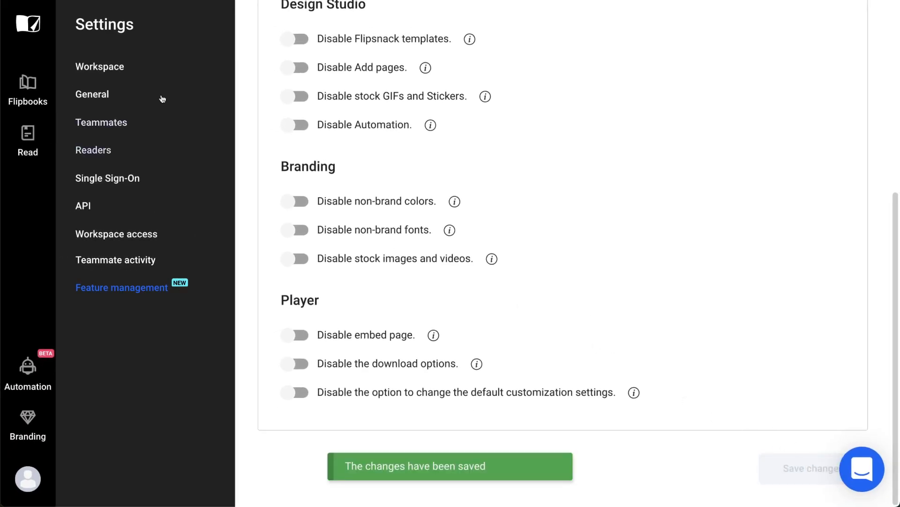
Step: Review the New flipbook's Send Email form, then return to Feature management
left_click(28, 86)
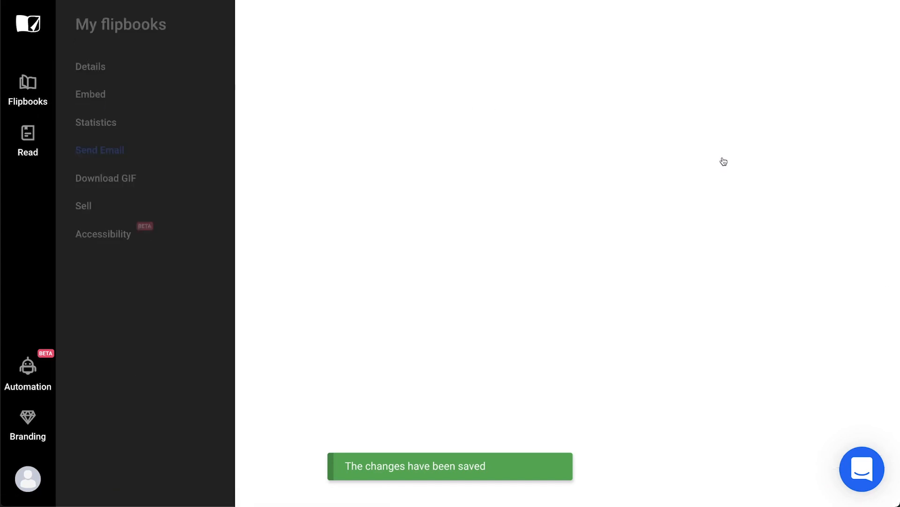
left_click(99, 150)
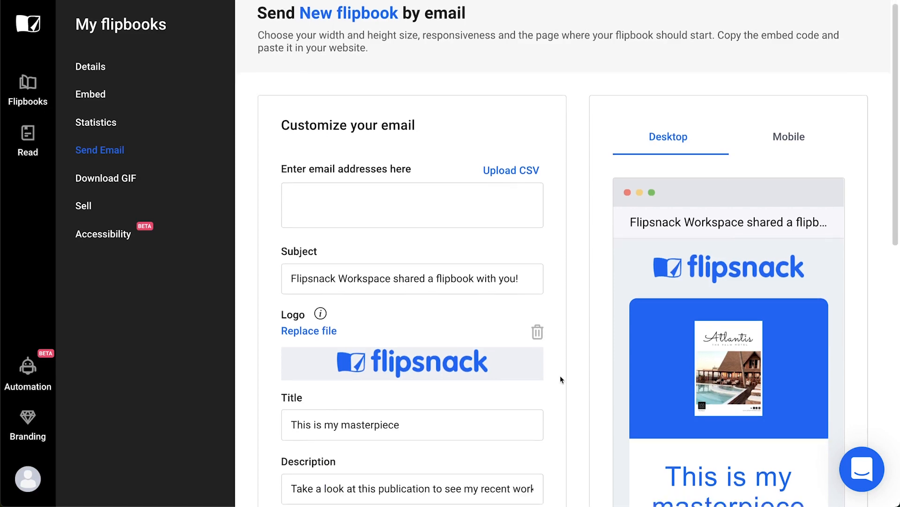
scroll("down", 3)
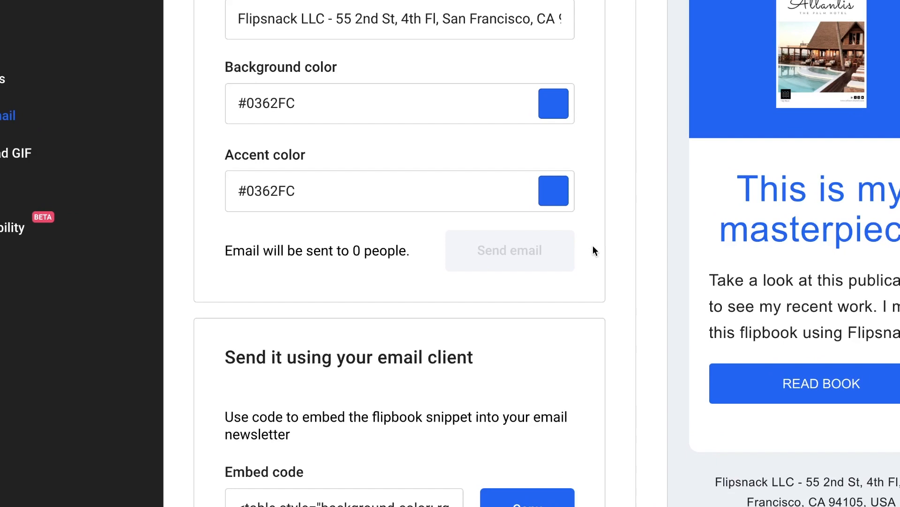
mouse_move(592, 262)
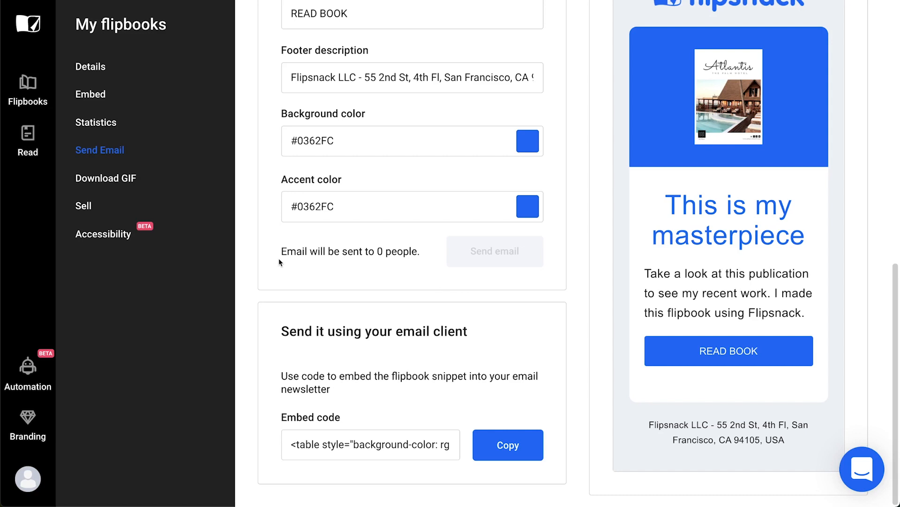
left_click(103, 305)
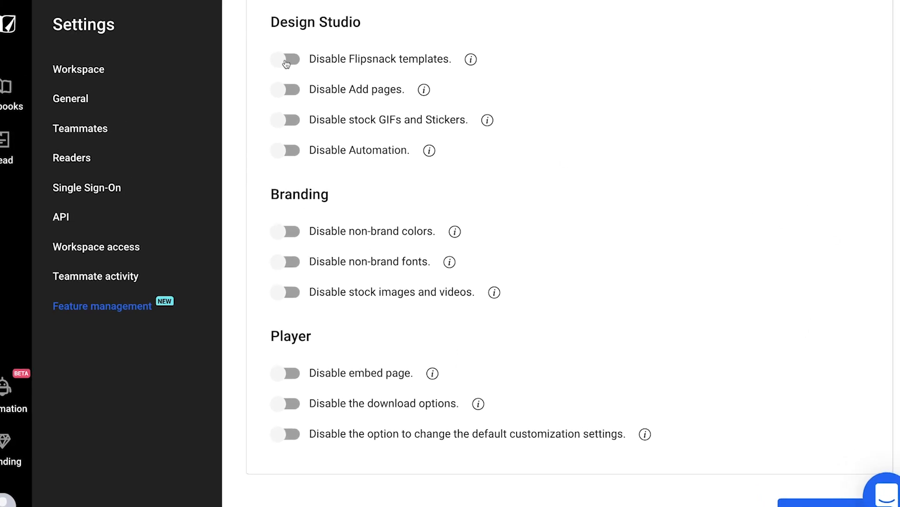
Step: Toggle the Flipsnack templates restriction, save, and check a flipbook in the editor
left_click(286, 59)
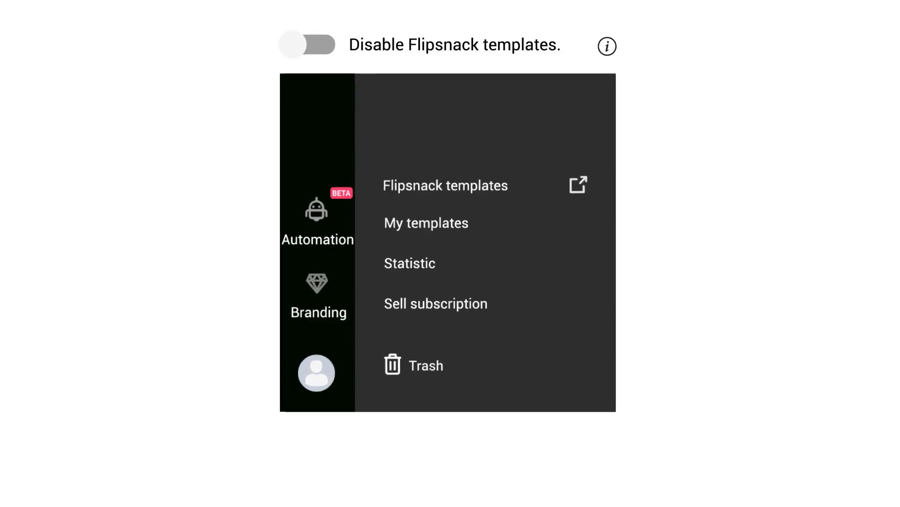
left_click(308, 44)
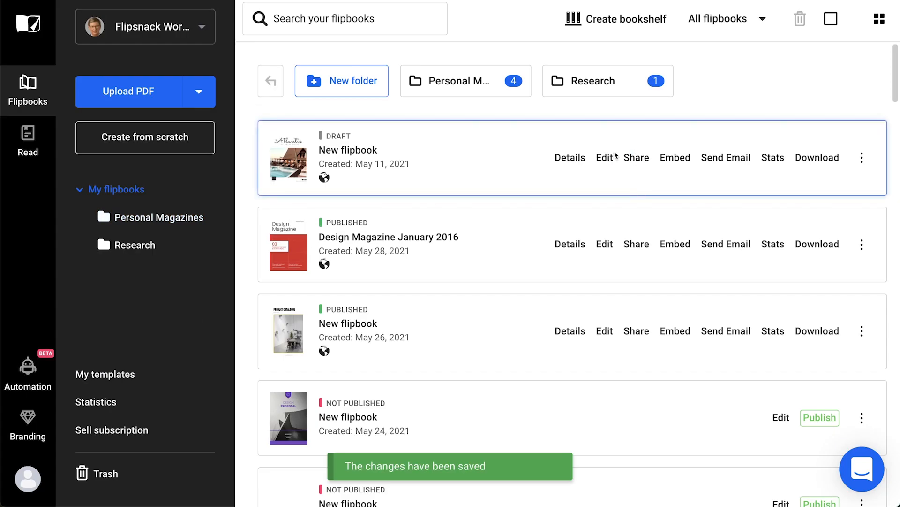
left_click(604, 157)
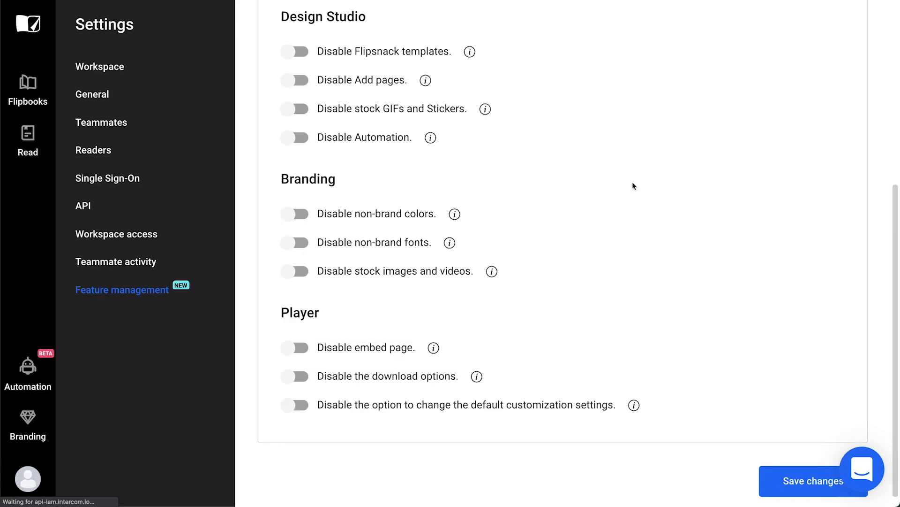
Step: Turn on Disable Add pages and open the Atlantis draft flipbook in Design Studio
left_click(296, 80)
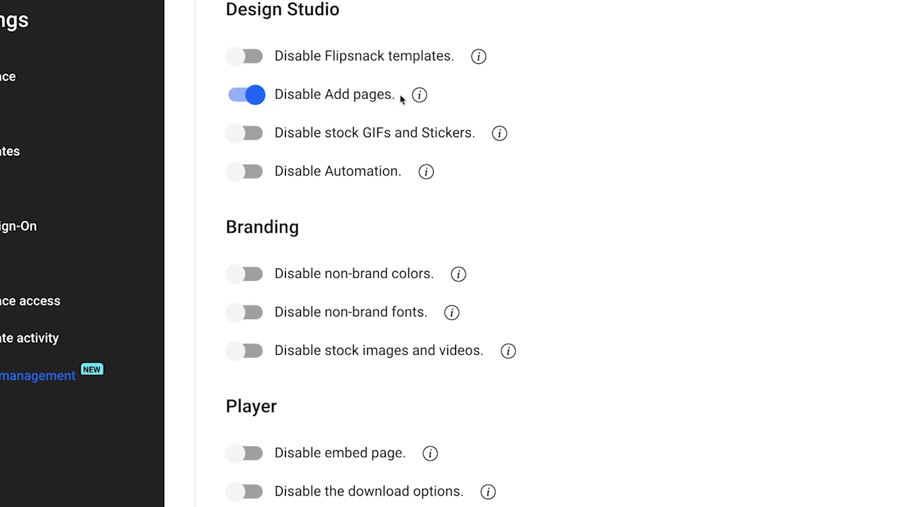
mouse_move(420, 95)
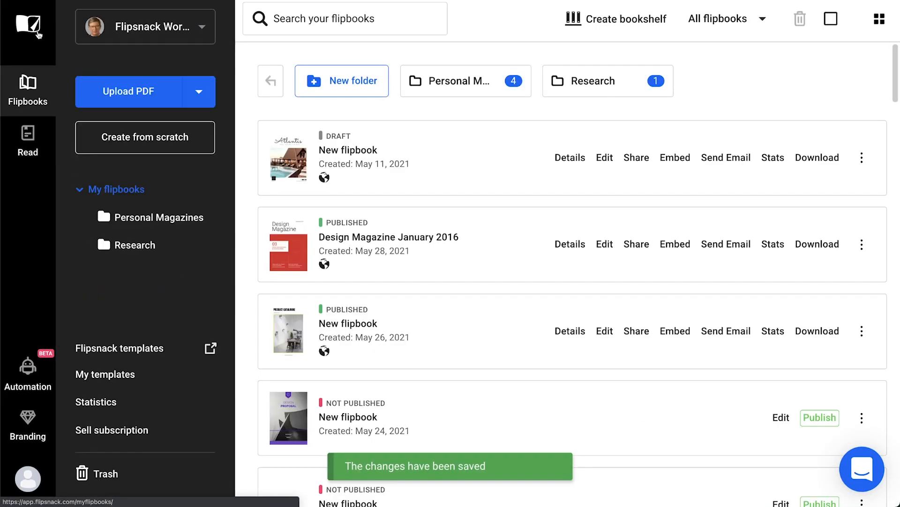
left_click(605, 158)
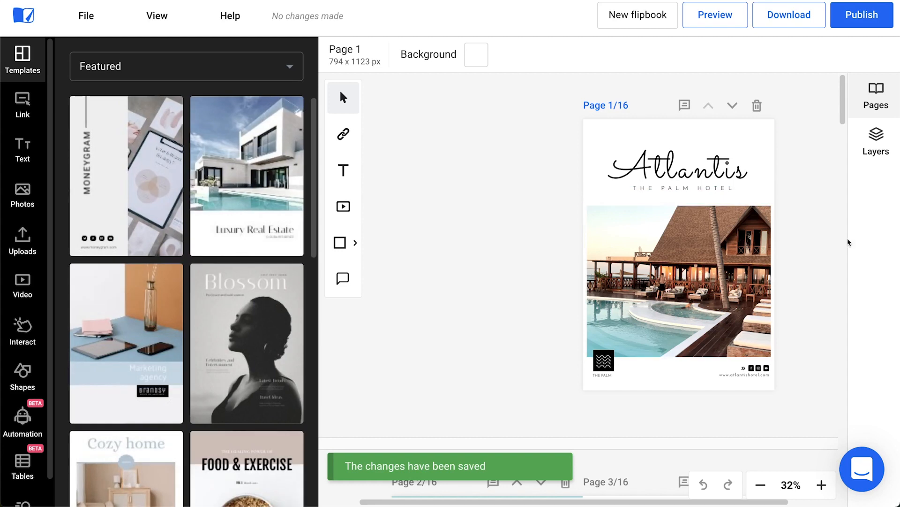
left_click(875, 97)
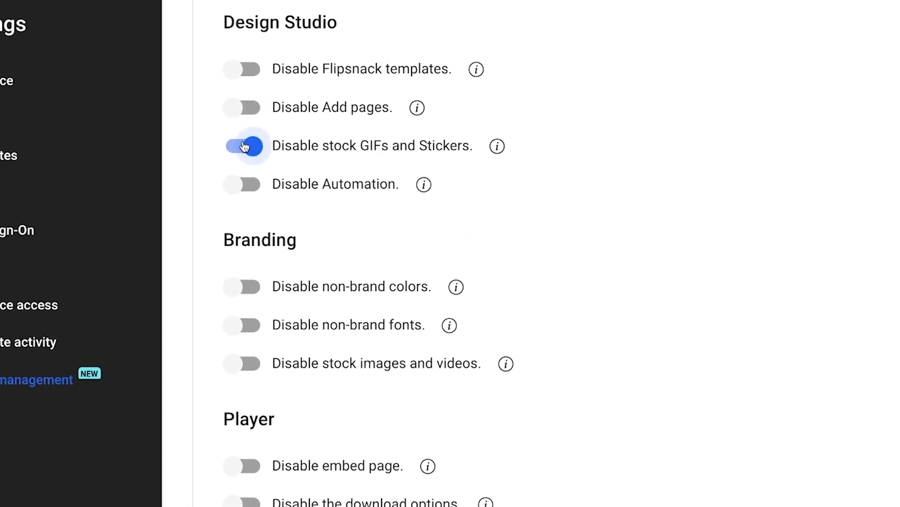
mouse_move(496, 146)
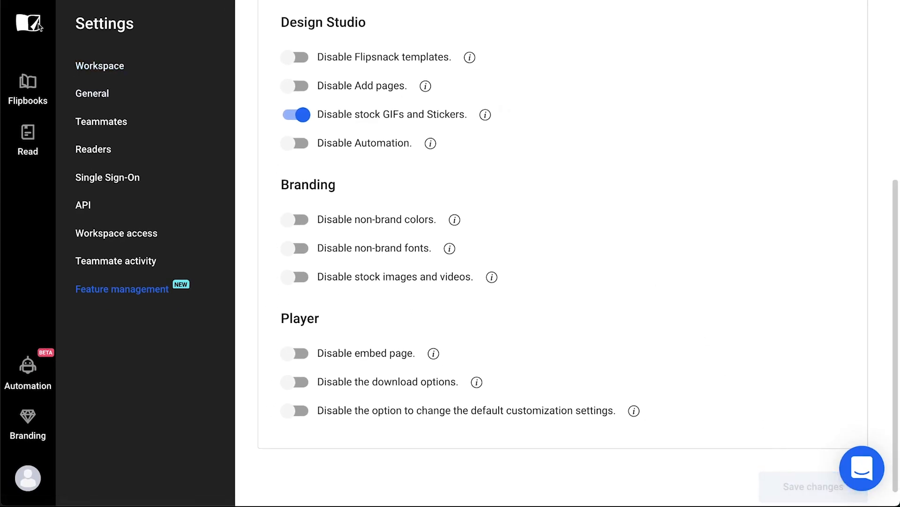
Step: Go to the flipbooks list and browse the 2021 folder for media to upload
left_click(28, 89)
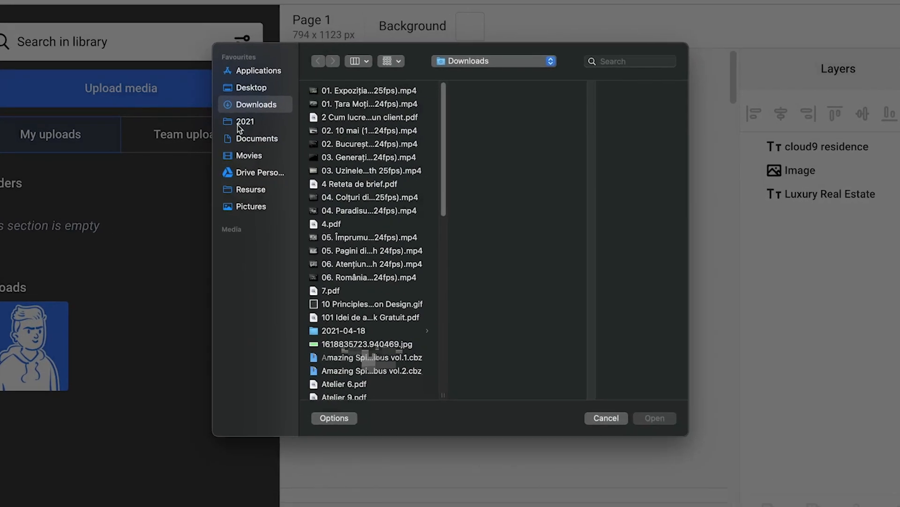
left_click(249, 87)
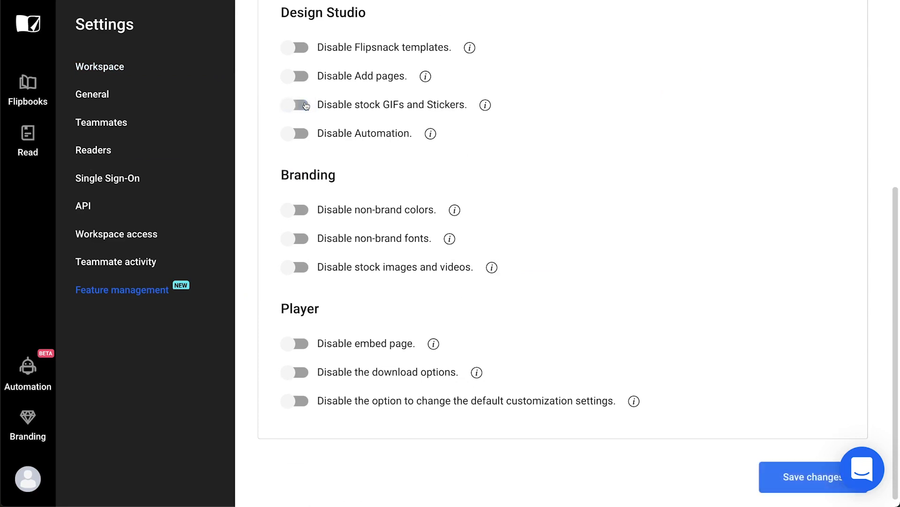
mouse_move(714, 95)
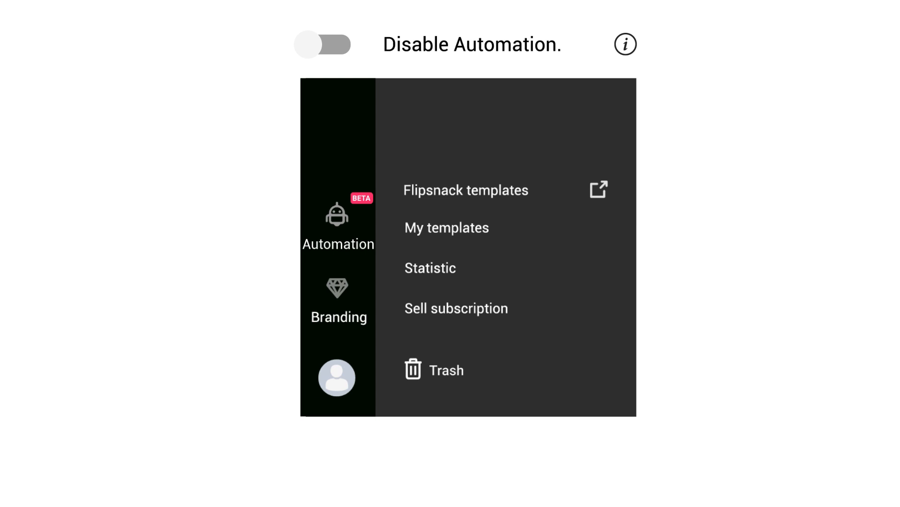
Step: Save the Feature management settings with every restriction switched off
left_click(322, 44)
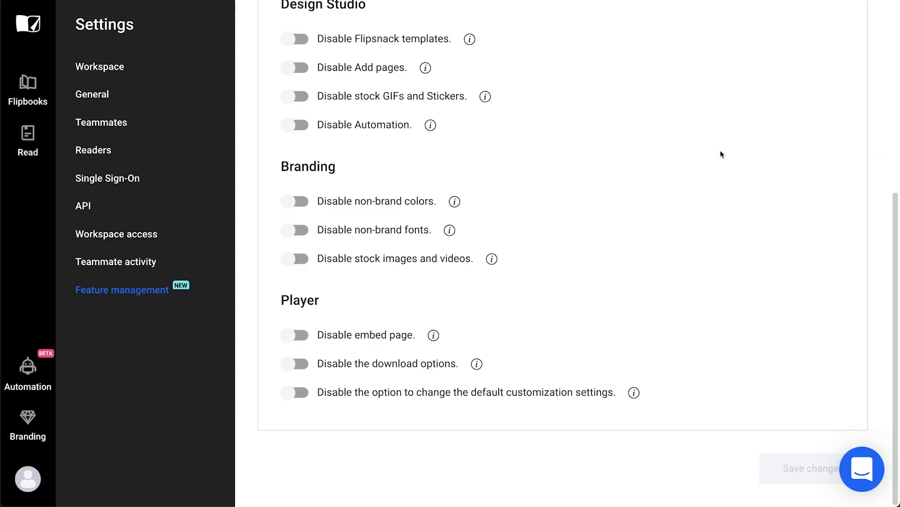
Step: Turn on Disable non-brand colors and colour the real estate flipbook's square team blue
left_click(295, 201)
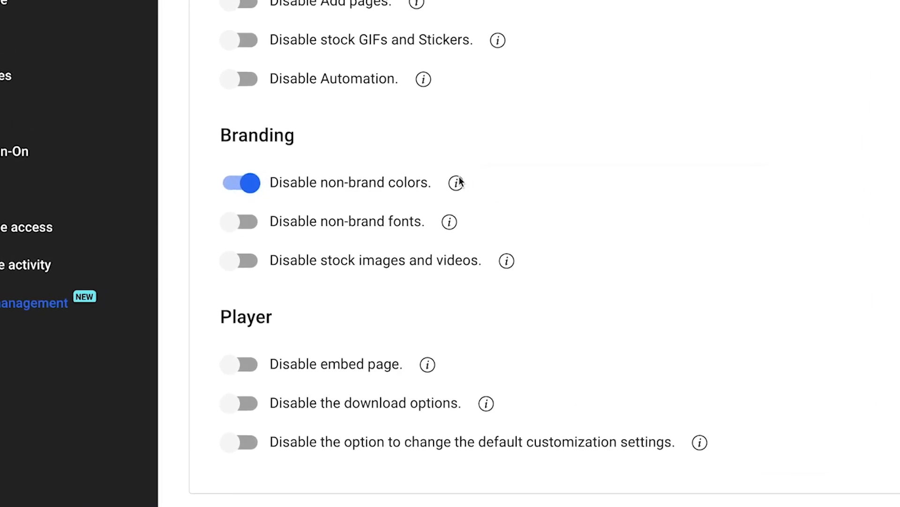
mouse_move(455, 182)
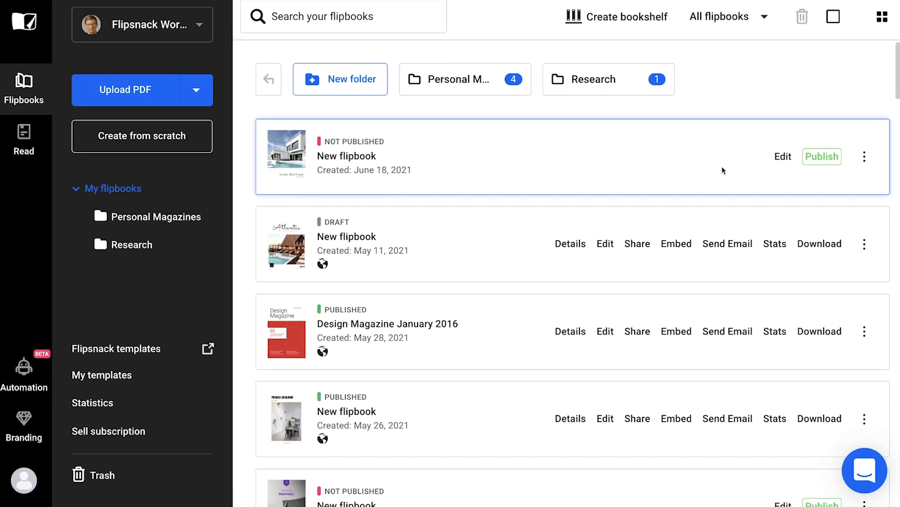
left_click(783, 156)
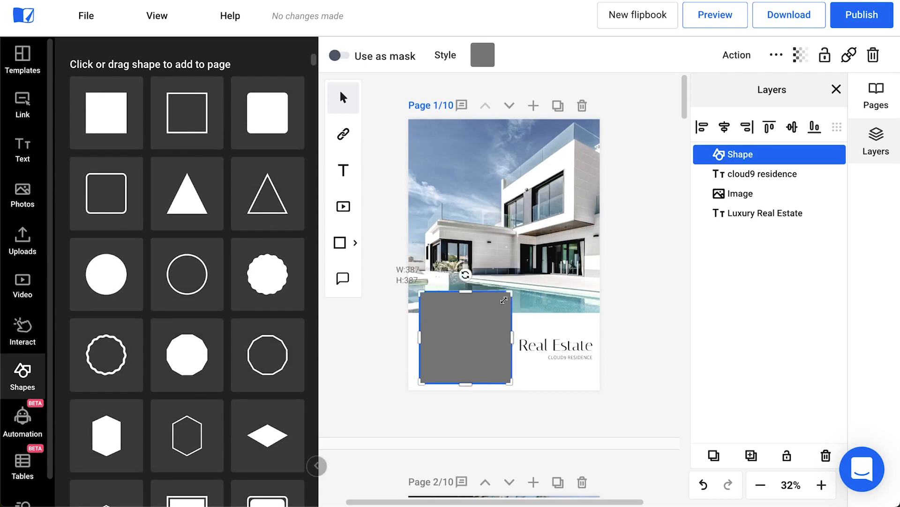
left_click(482, 56)
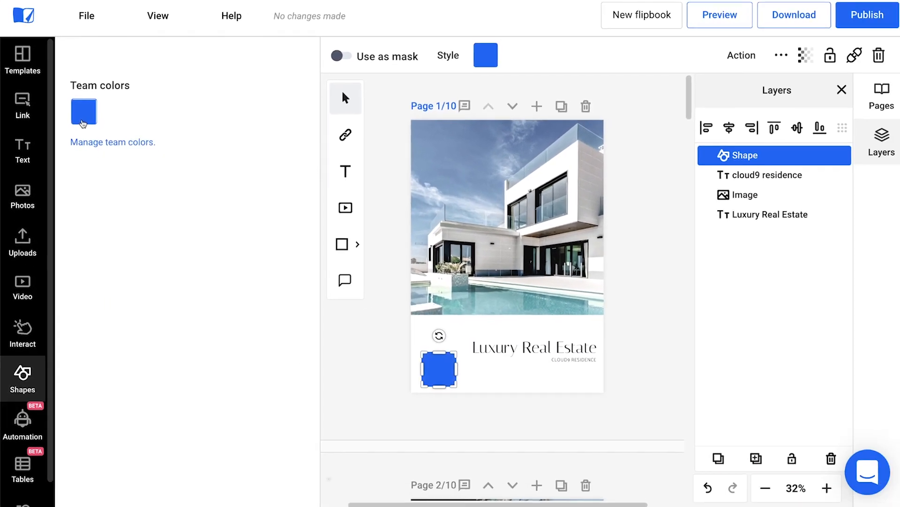
left_click(22, 376)
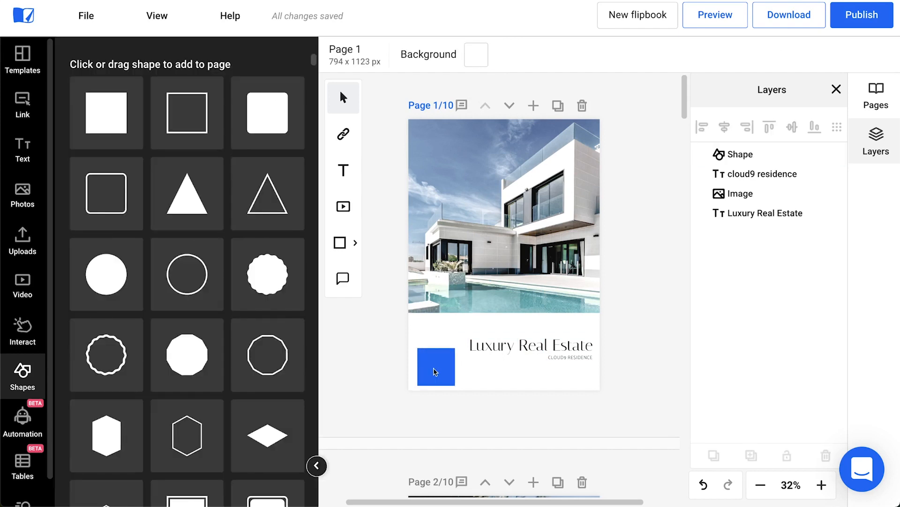
Step: Add #D89797 to the brand colours, then return to Feature management
left_click(23, 425)
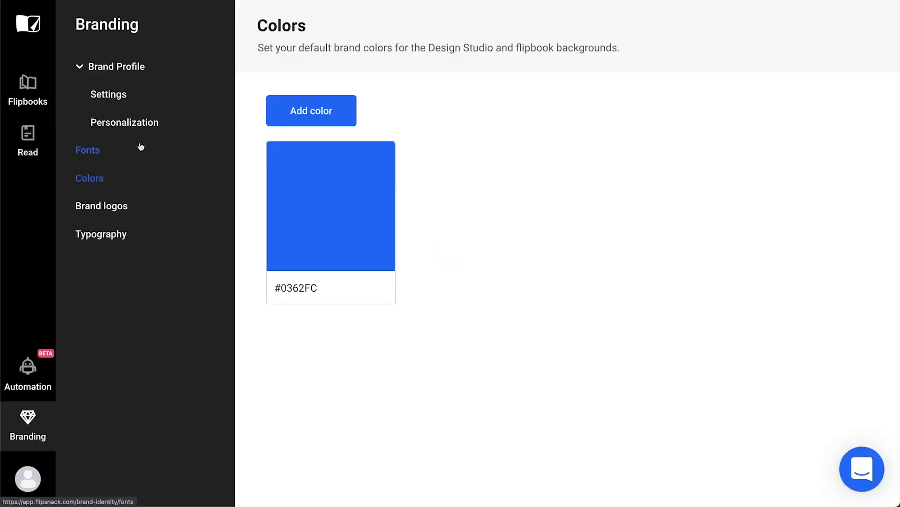
left_click(311, 110)
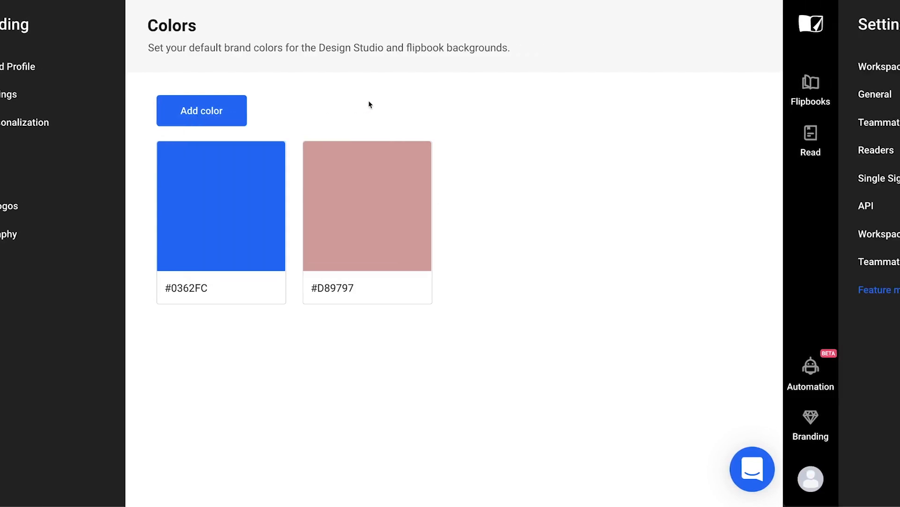
left_click(122, 289)
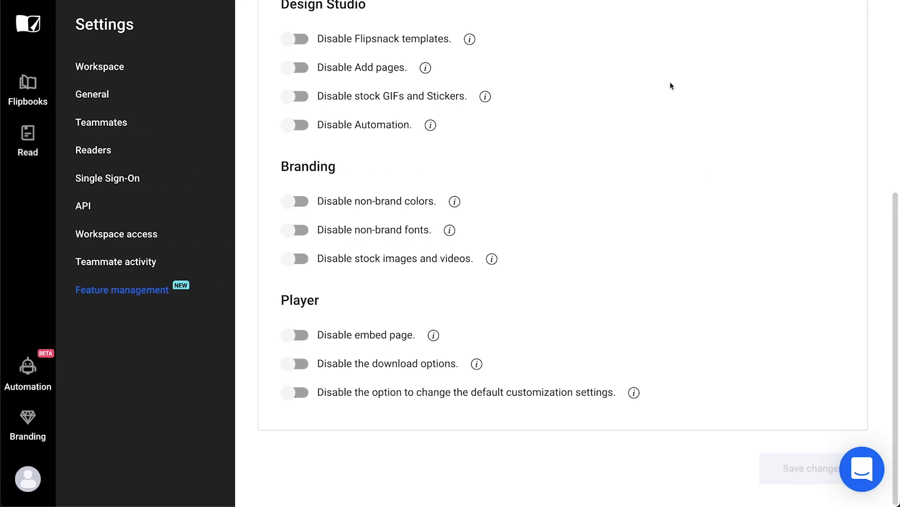
Step: Enable and save Disable non-brand fonts, then review the real estate flipbook in the editor
left_click(296, 229)
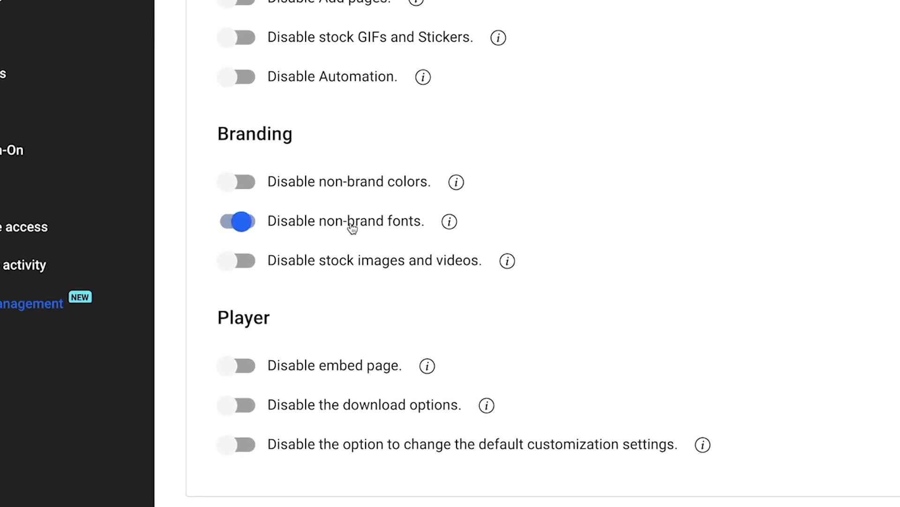
mouse_move(448, 221)
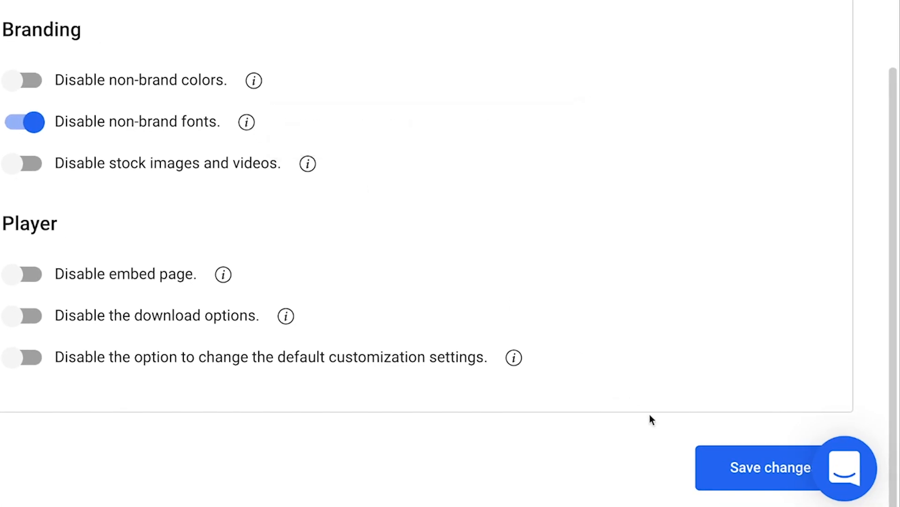
left_click(770, 467)
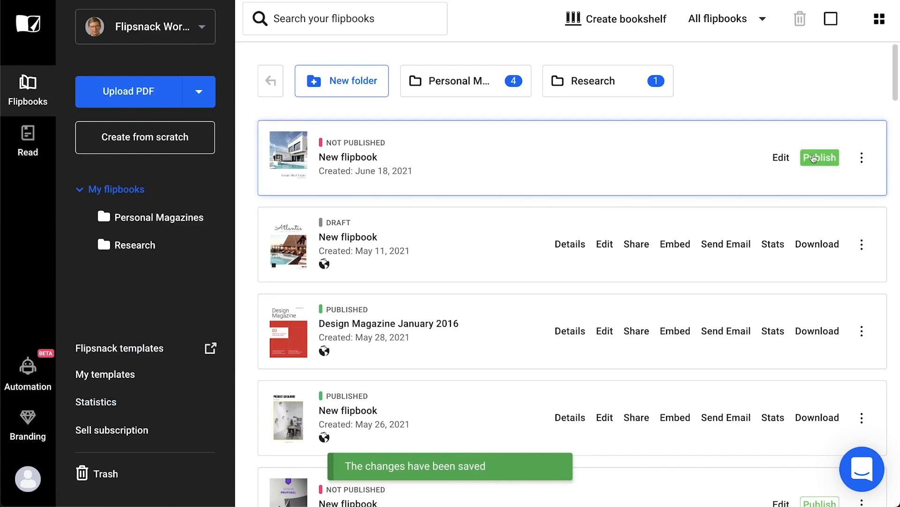
left_click(781, 156)
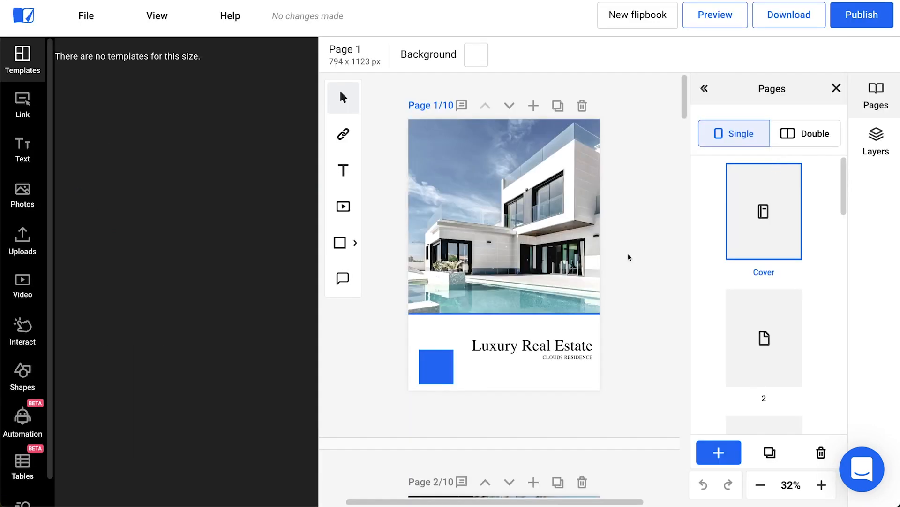
left_click(531, 345)
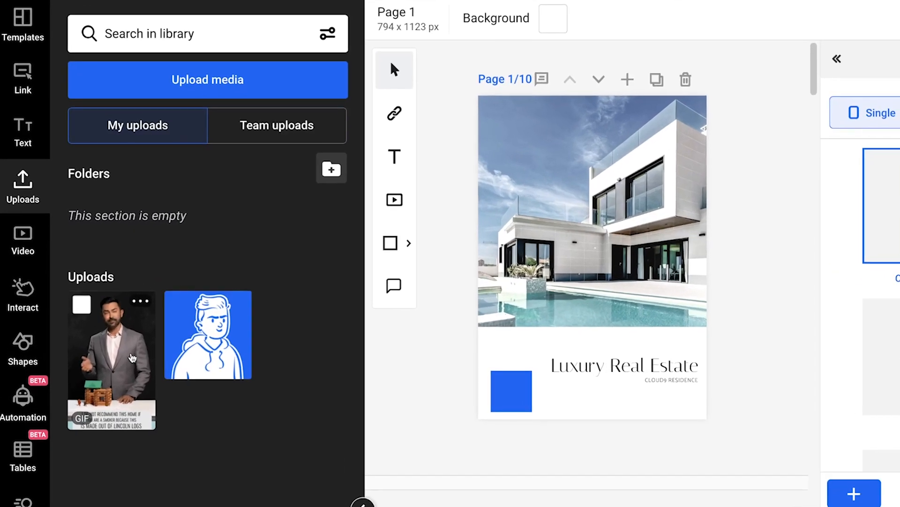
scroll("down", 3)
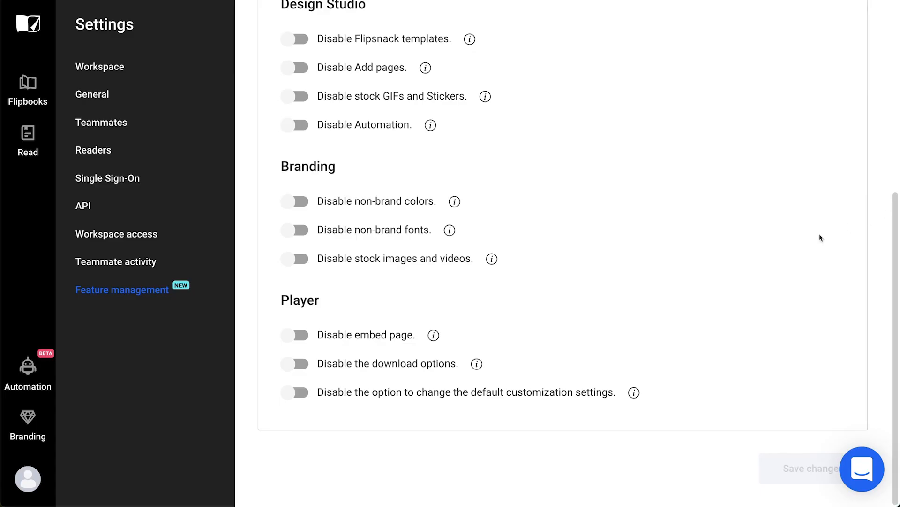
left_click(295, 335)
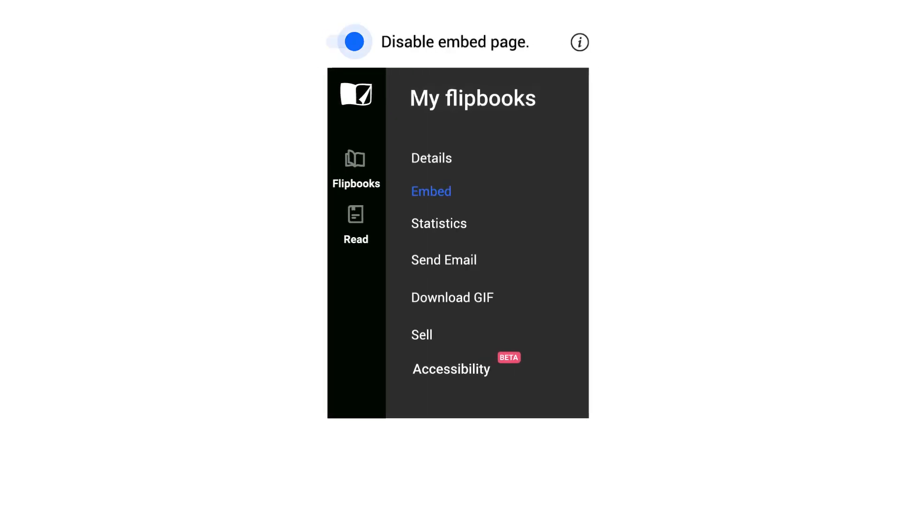
left_click(346, 41)
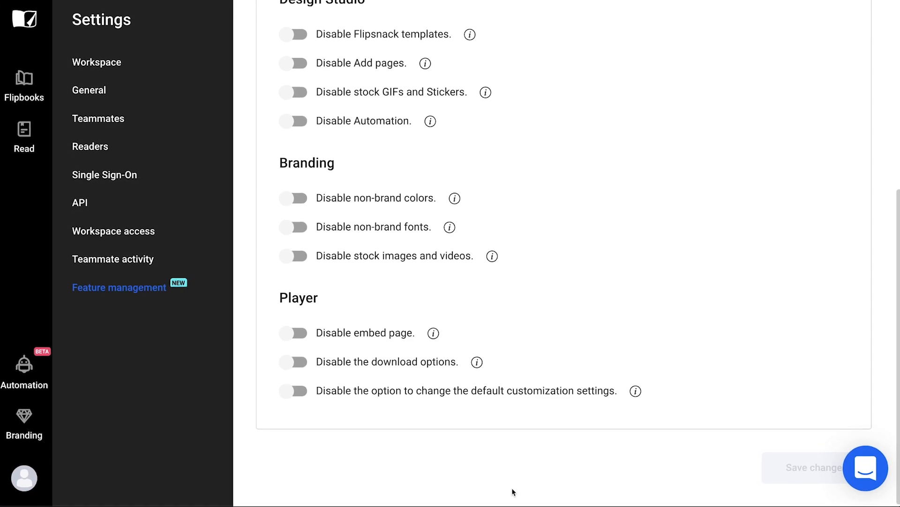
left_click(294, 361)
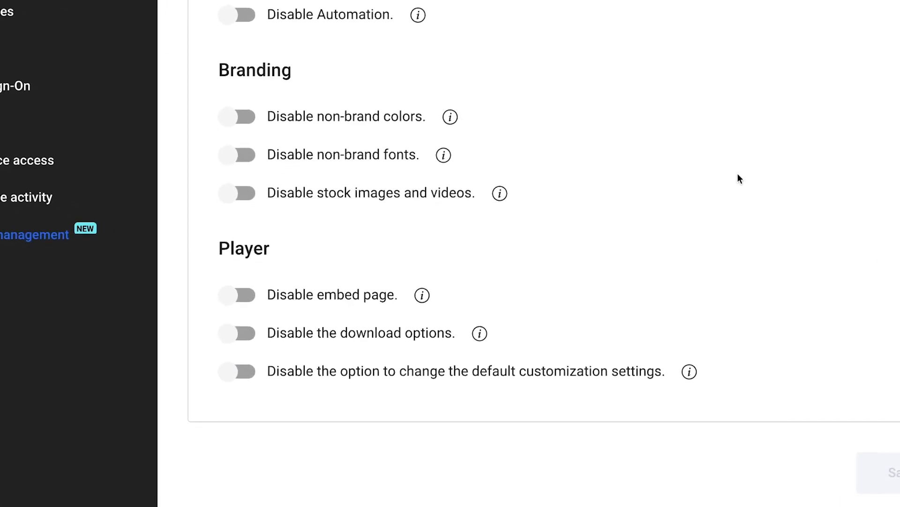
mouse_move(309, 386)
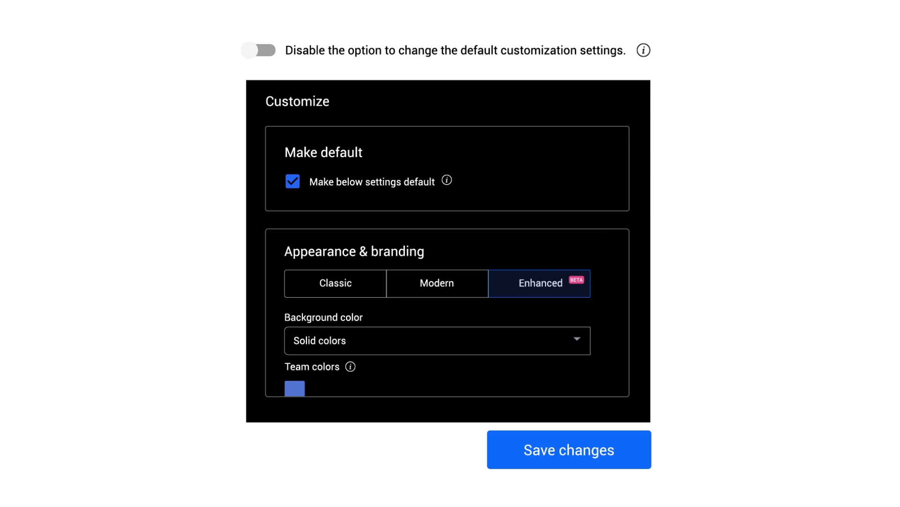
Step: Turn on the lock on default customization settings for teammates and save the change
left_click(258, 50)
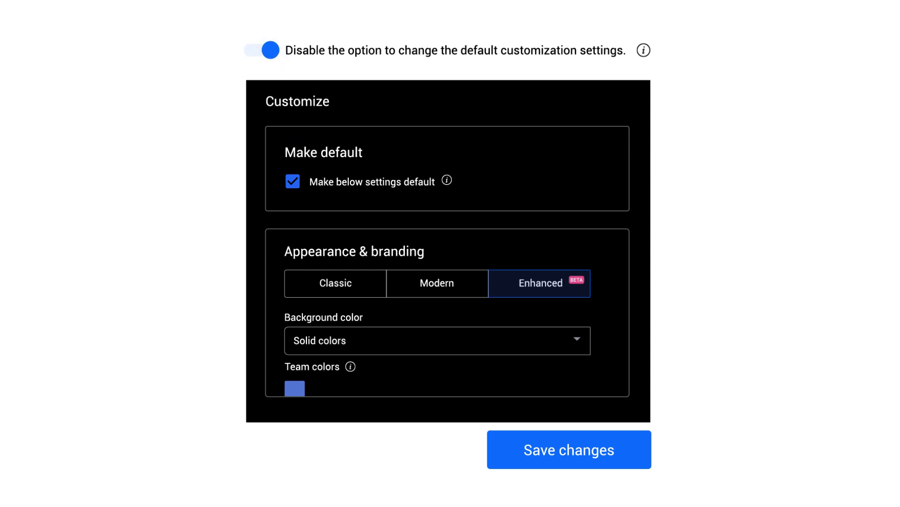
left_click(568, 450)
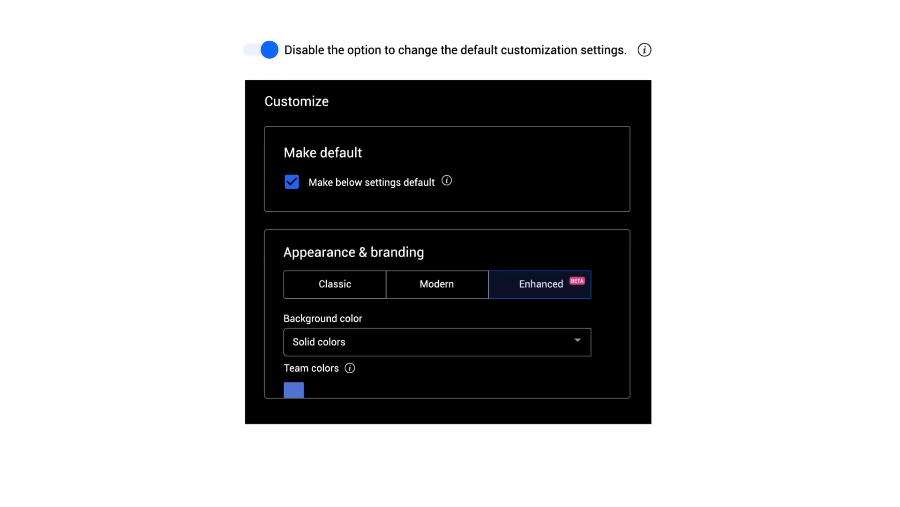